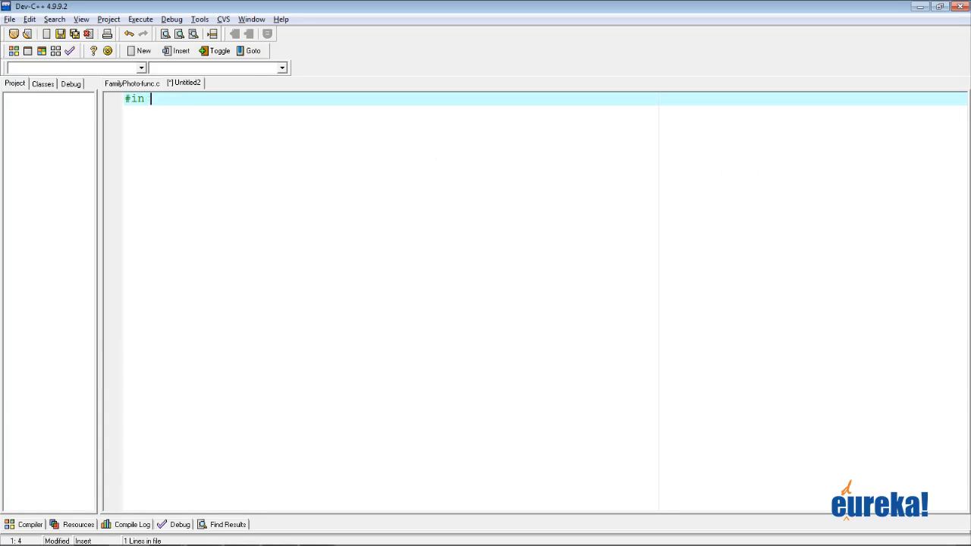
Write #include <stdio.h> and begin the int main() { function
{"action": "type", "text": "clude <std"}
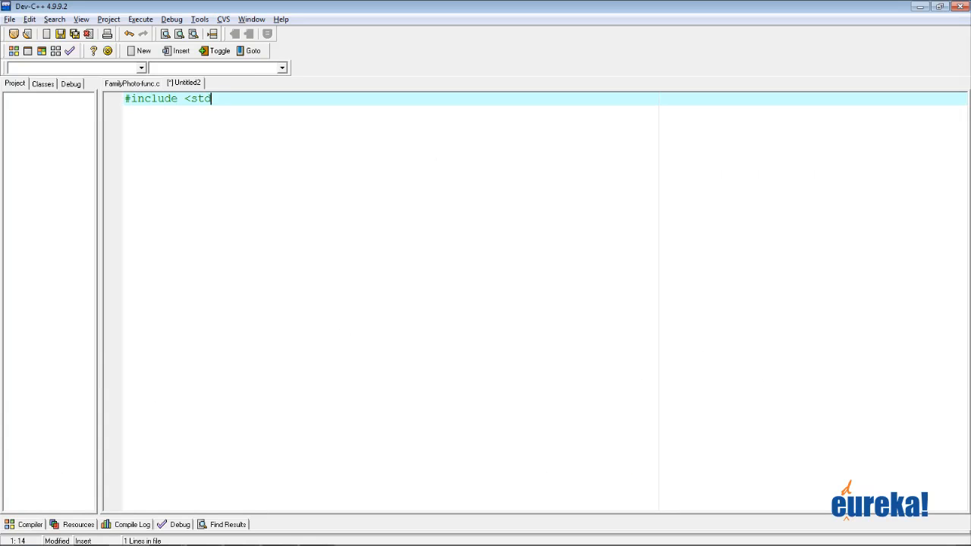
{"action": "type", "text": "io.h>"}
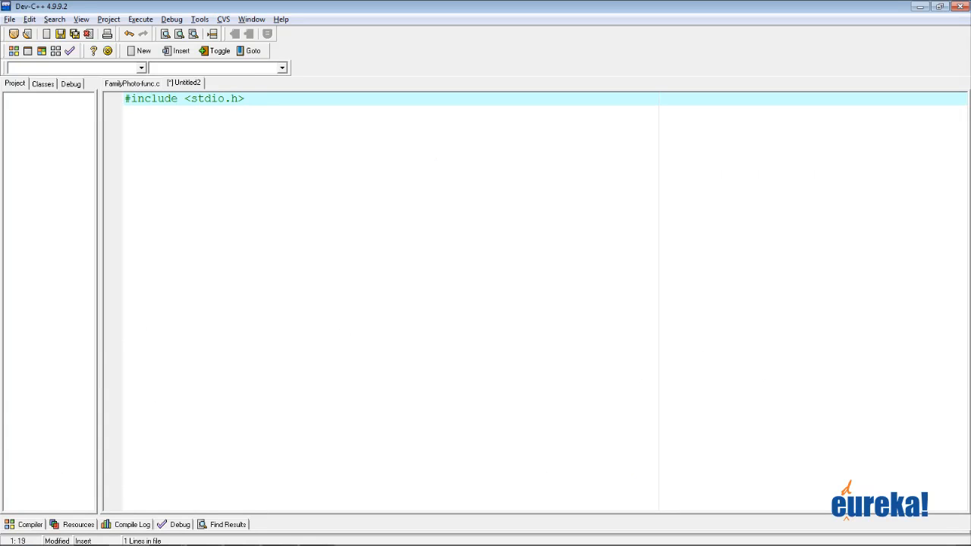
{"action": "key", "text": "enter"}
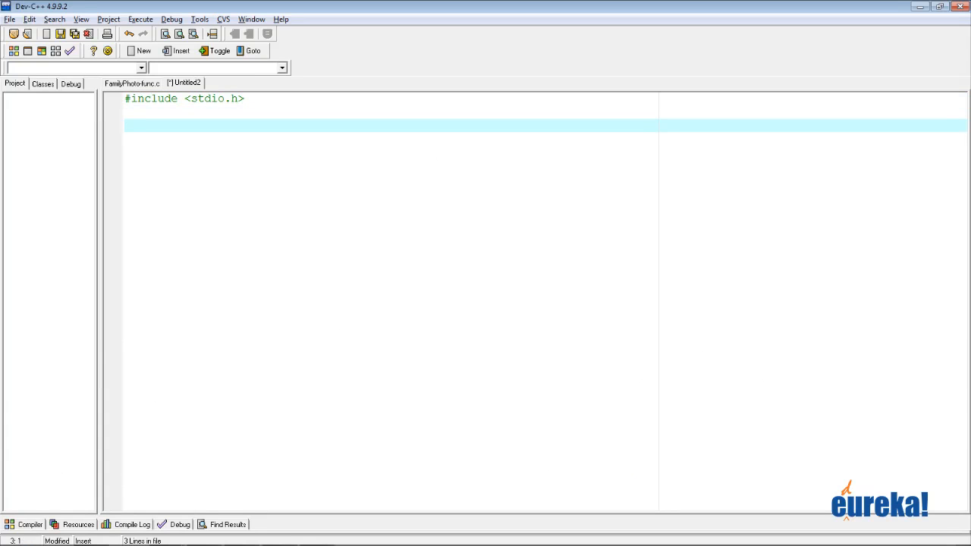
{"action": "type", "text": "int main"}
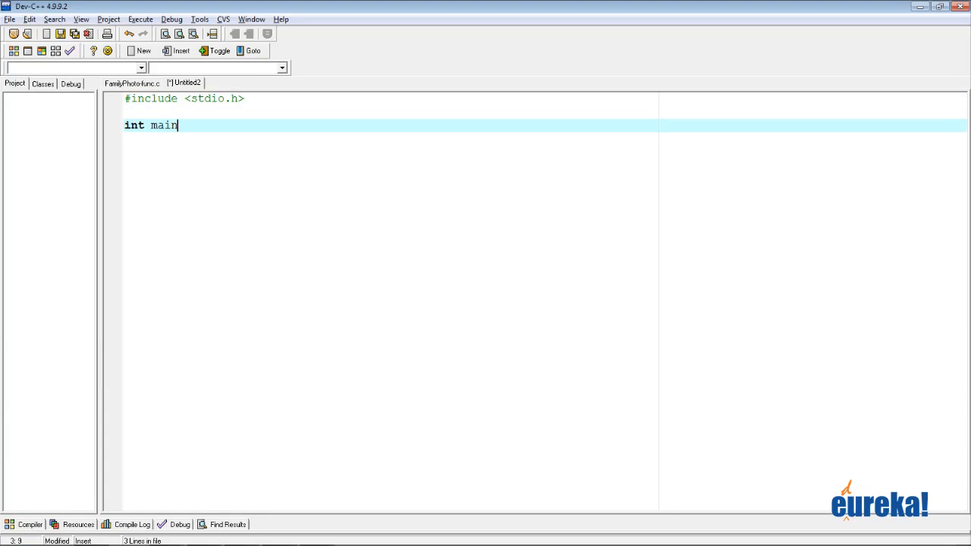
{"action": "type", "text": "(){"}
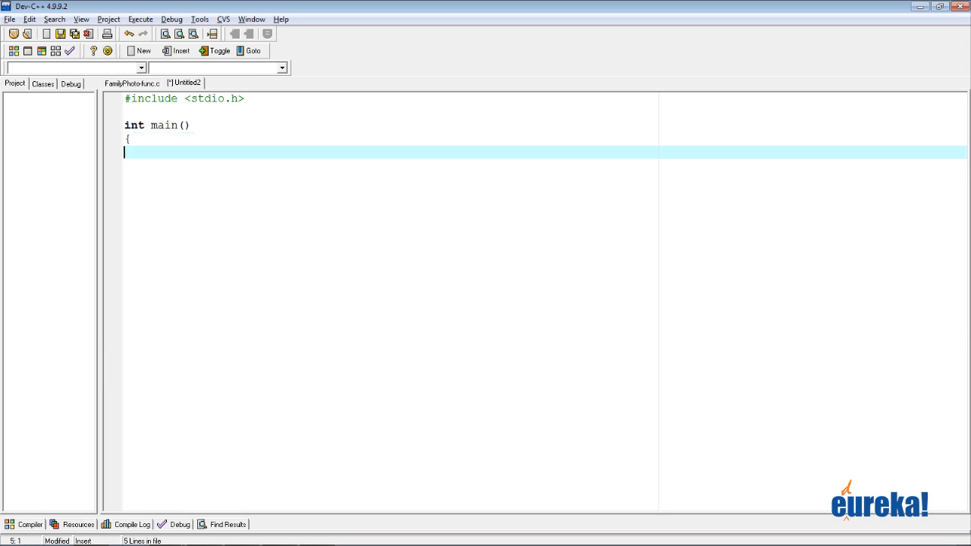
Declare a local int var in main initialized to 20
{"action": "type", "text": "i"}
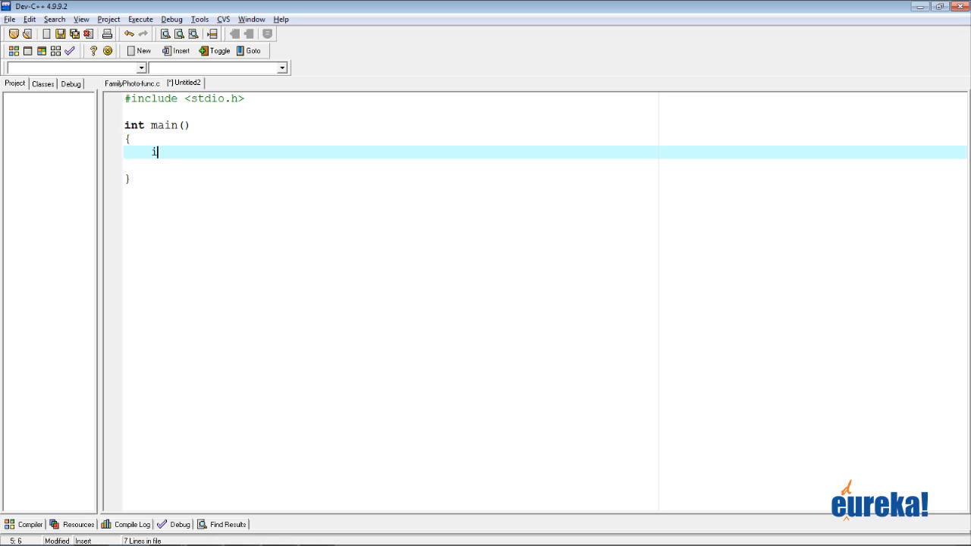
{"action": "type", "text": "nt v"}
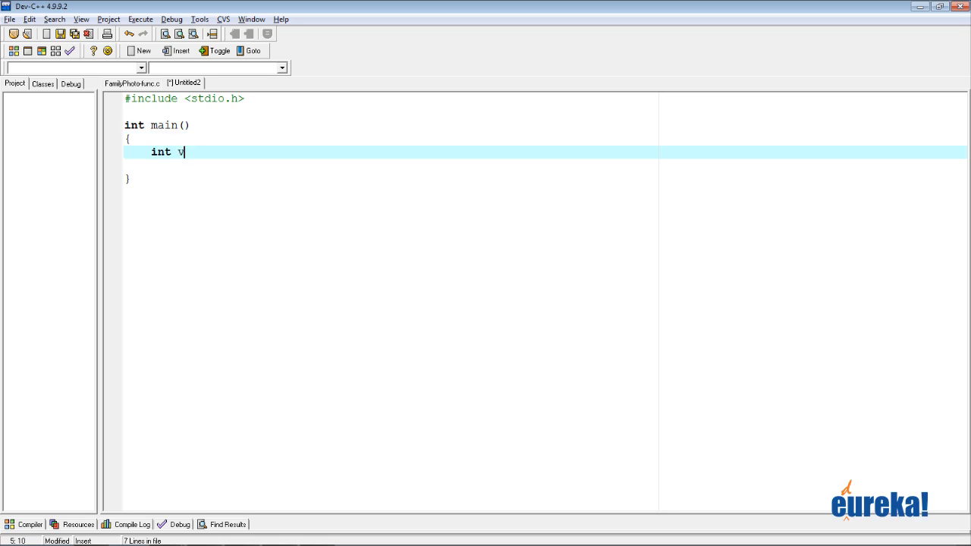
{"action": "type", "text": "ar;"}
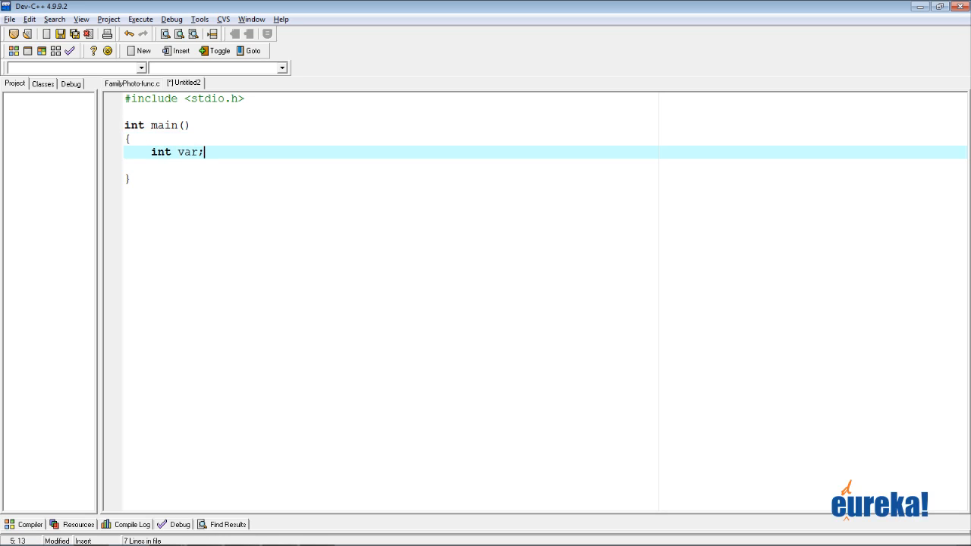
{"action": "type", "text": "= 20"}
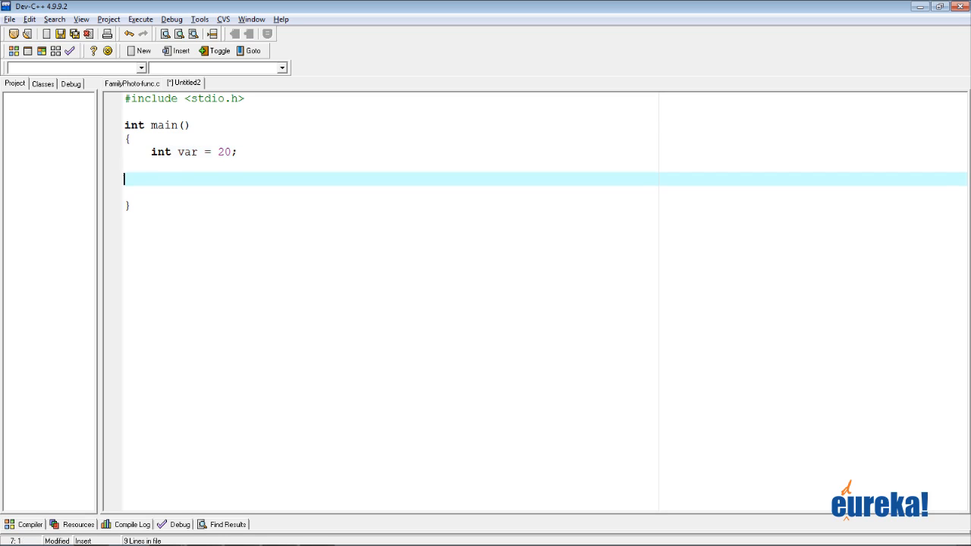
Print var with printf("%d\n", var), then add system("PAUSE") and return 0
{"action": "type", "text": "printf("}
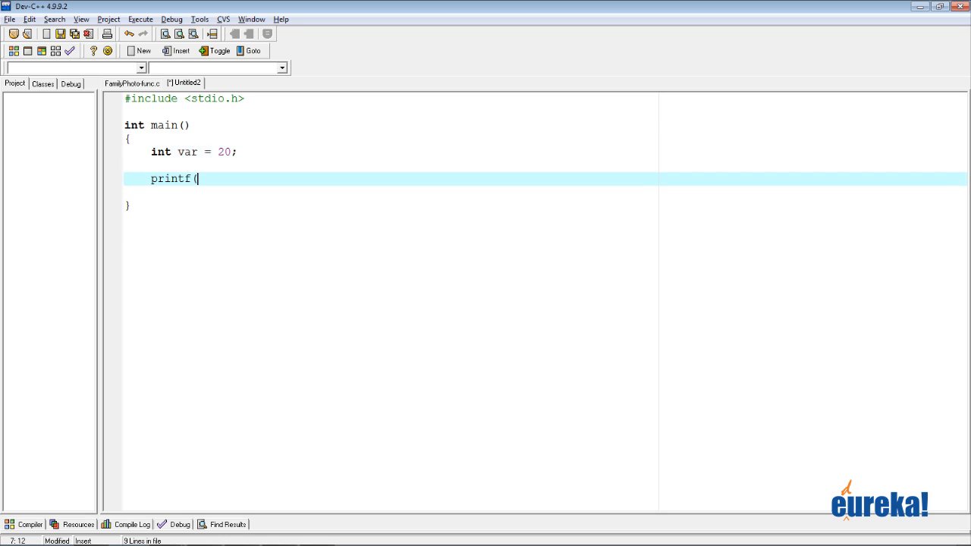
{"action": "type", "text": "\""}
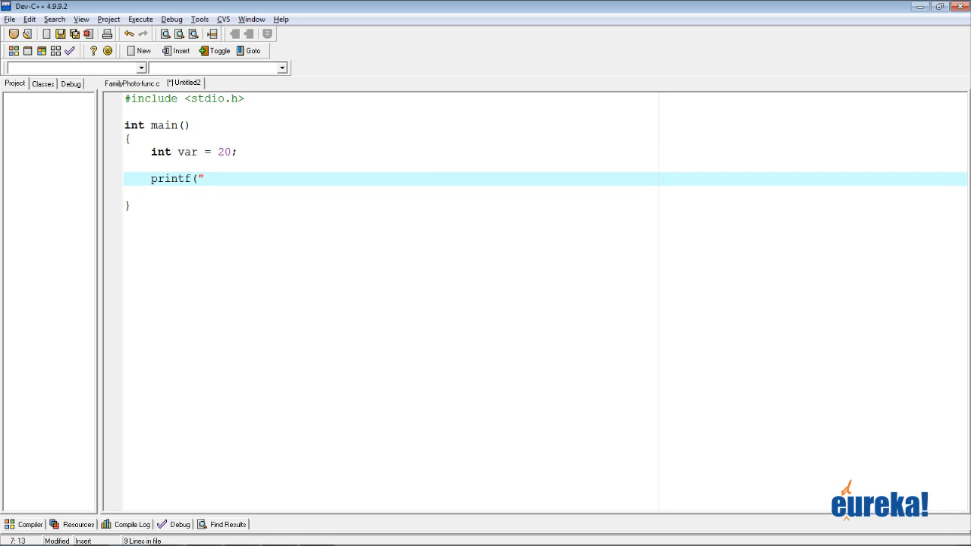
{"action": "type", "text": "%d\\n\""}
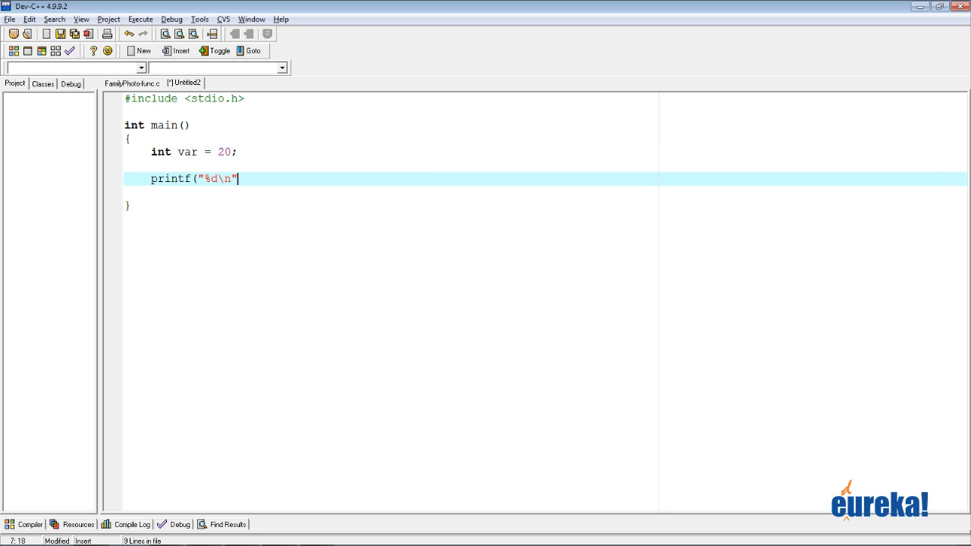
{"action": "type", "text": ", var)"}
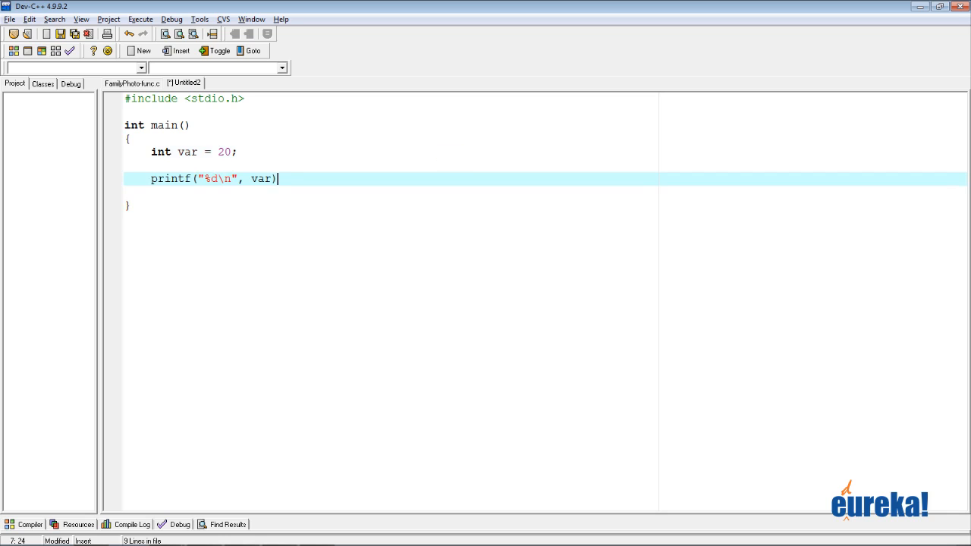
{"action": "type", "text": ";"}
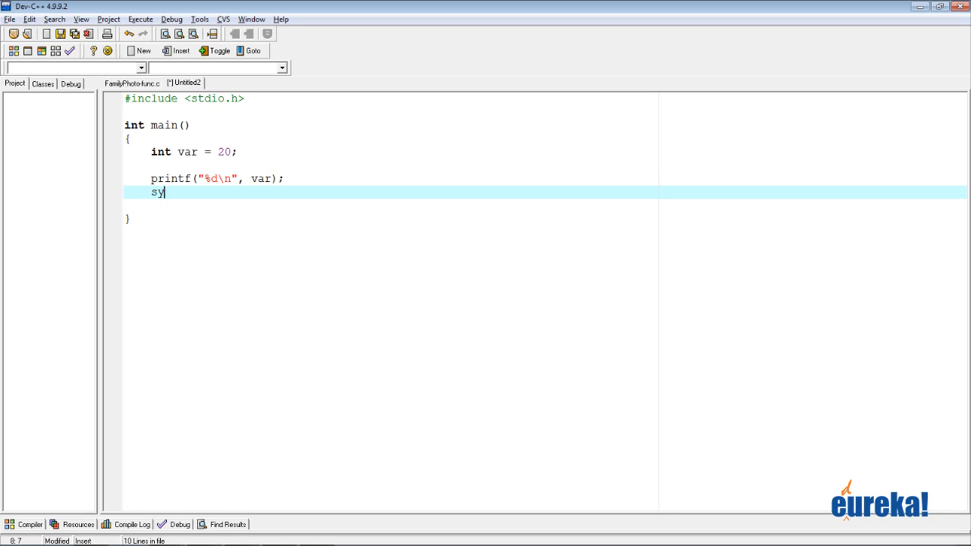
{"action": "type", "text": "stem(\"PAUSE\");"}
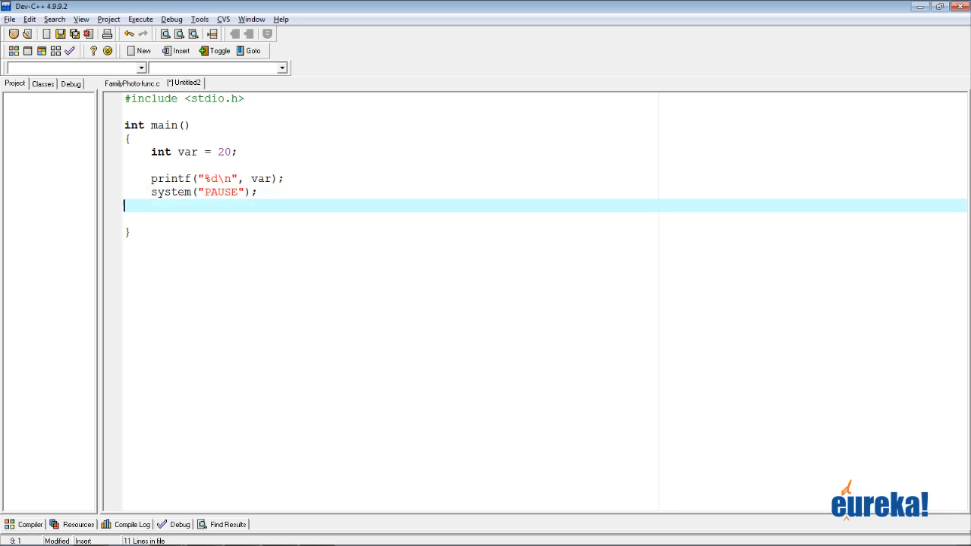
{"action": "type", "text": "return 0;"}
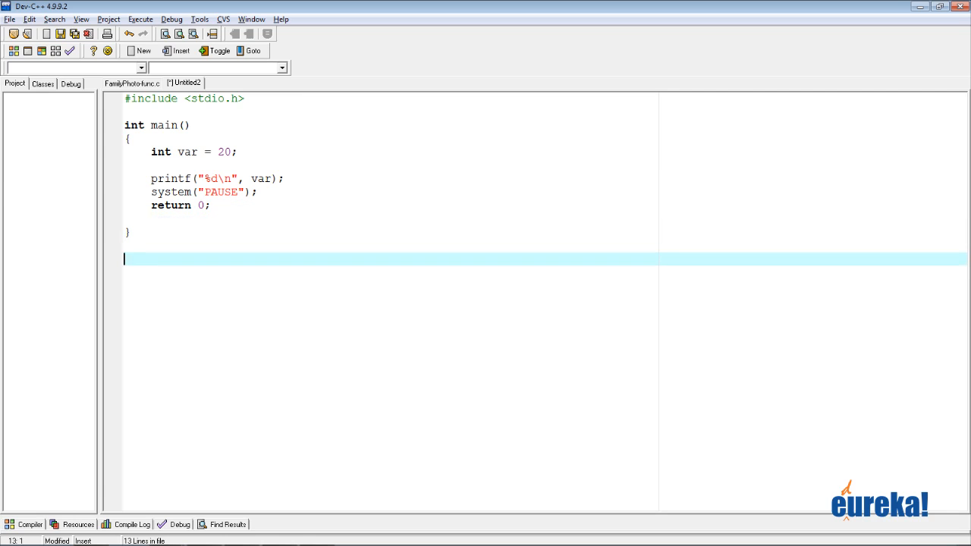
Define void func() below main whose body does var += 100;
{"action": "type", "text": "void"}
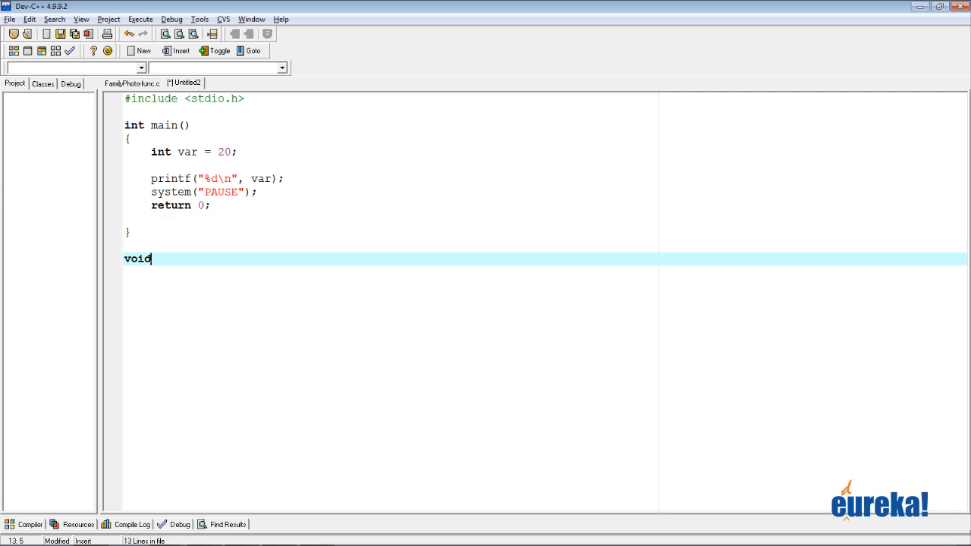
{"action": "type", "text": "func("}
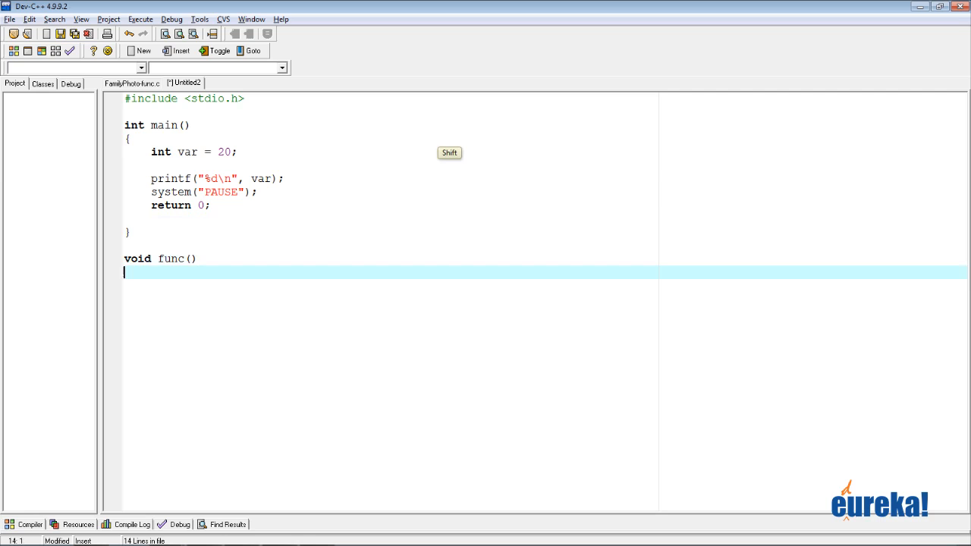
{"action": "type", "text": "{"}
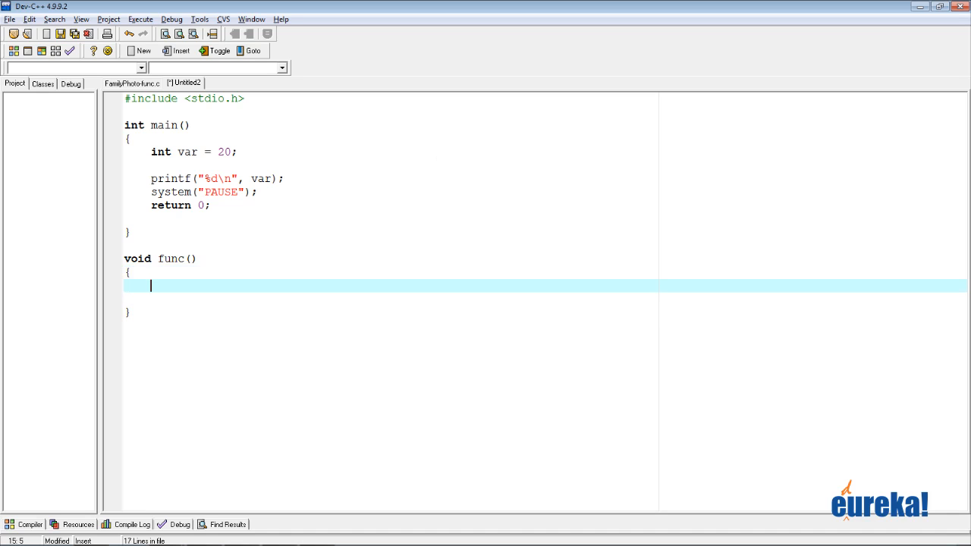
{"action": "type", "text": "var +="}
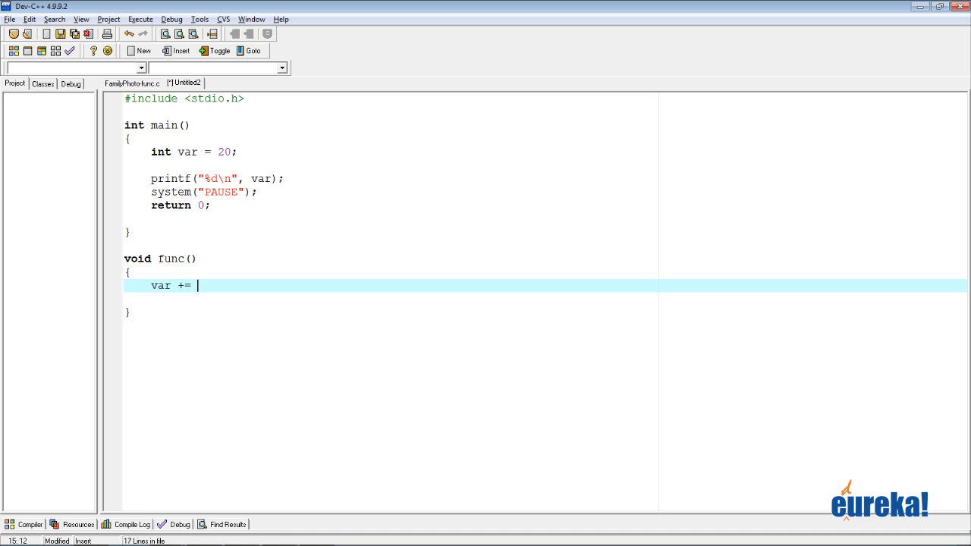
{"action": "type", "text": "100;"}
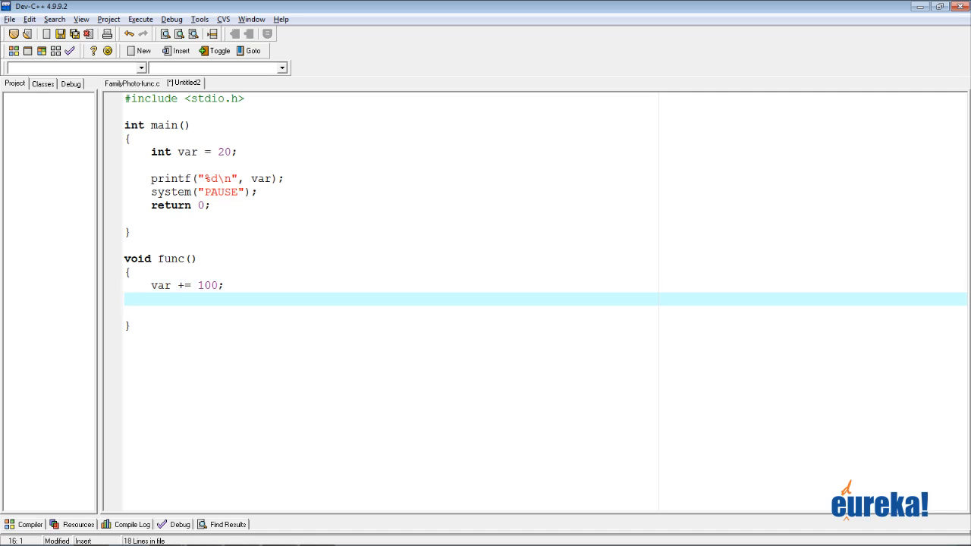
{"action": "left_click", "coordinate": [136, 179]}
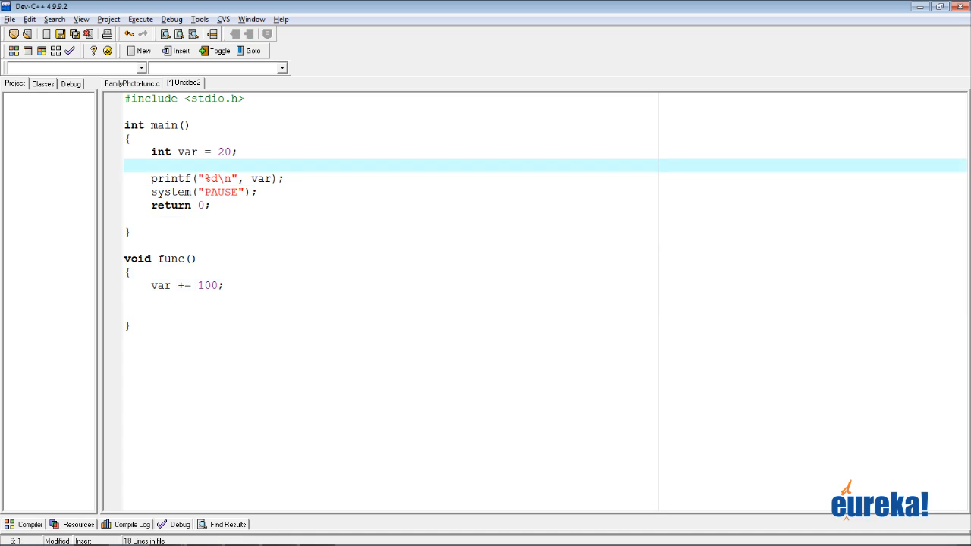
Call func(); in main right after var is set to 20
{"action": "type", "text": "fun"}
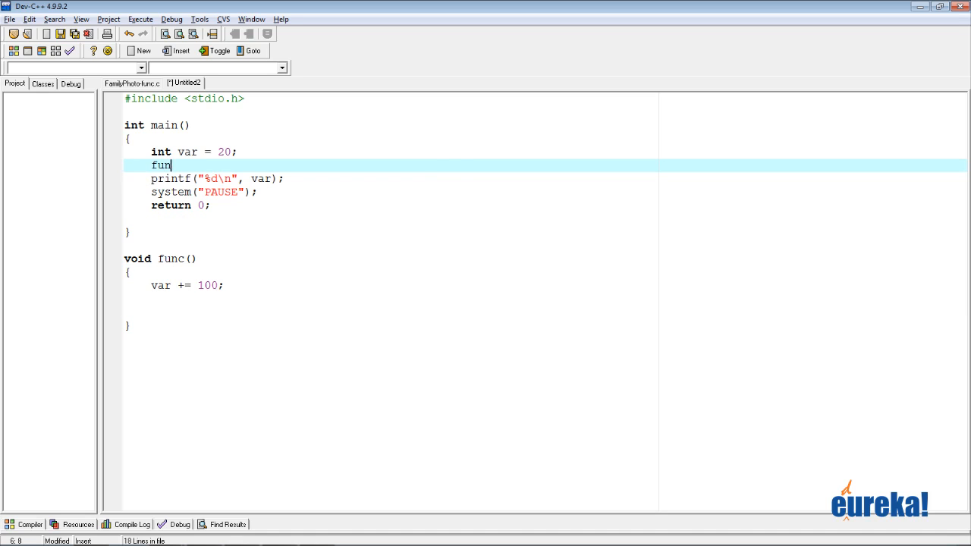
{"action": "type", "text": "c();"}
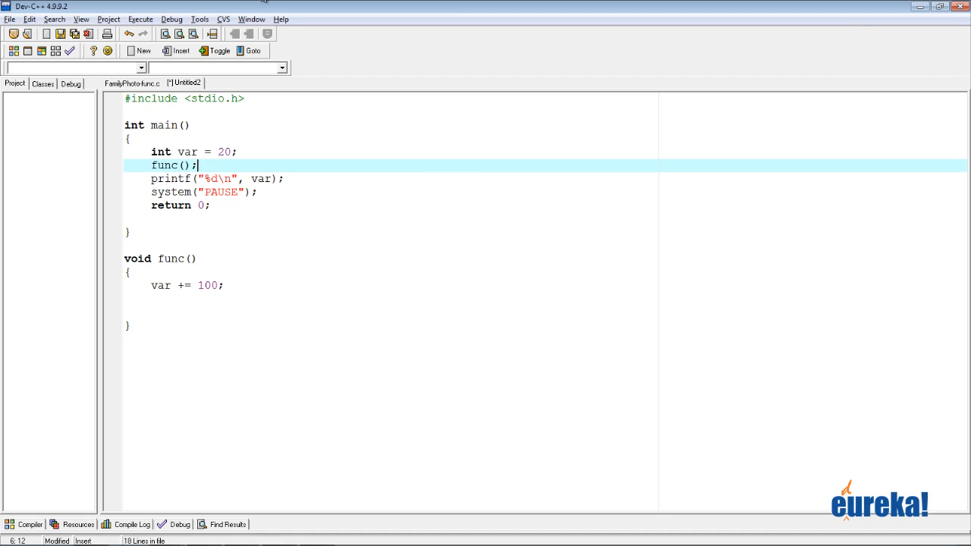
Compile via Execute > Compile as test.c and jump to the conflicting func definition error
{"action": "left_click", "coordinate": [140, 19]}
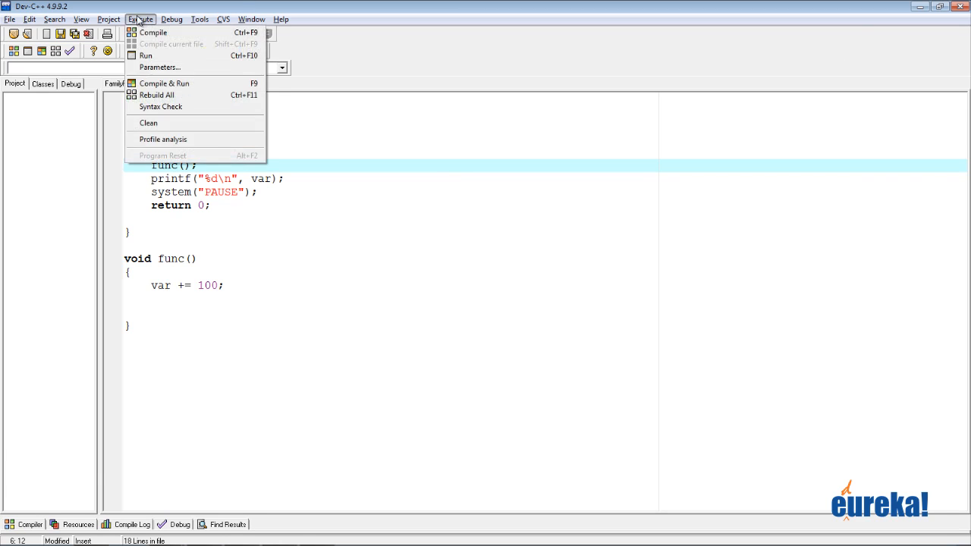
{"action": "left_click", "coordinate": [164, 84]}
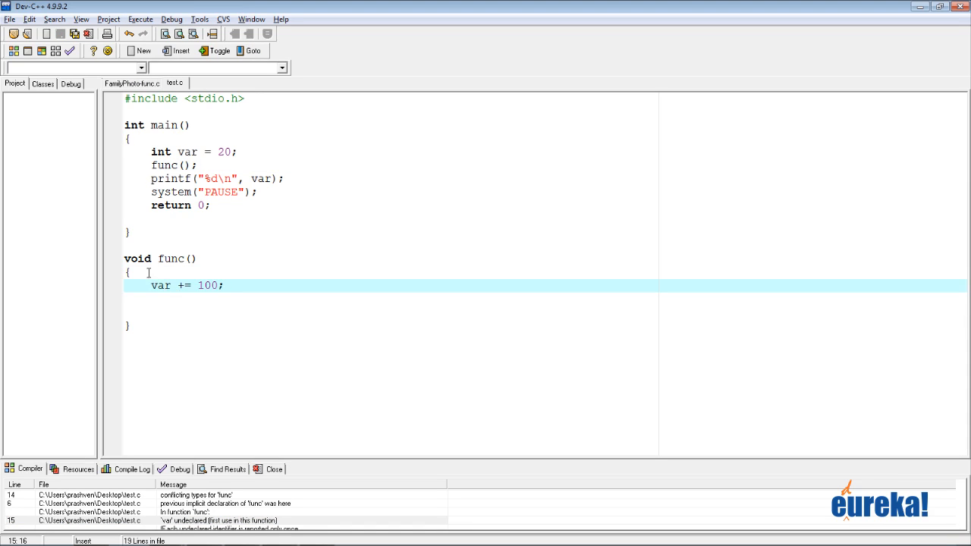
{"action": "left_click", "coordinate": [129, 271]}
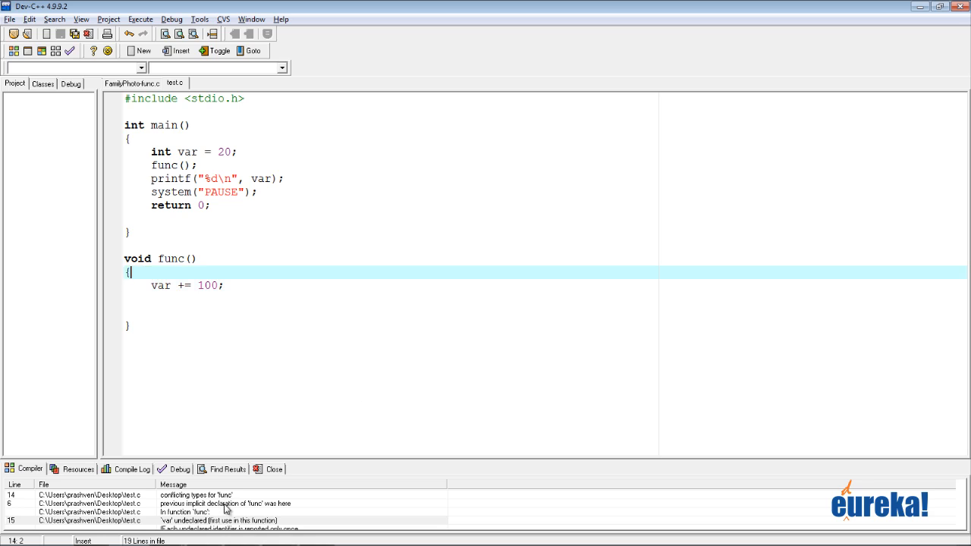
{"action": "mouse_move", "coordinate": [222, 219]}
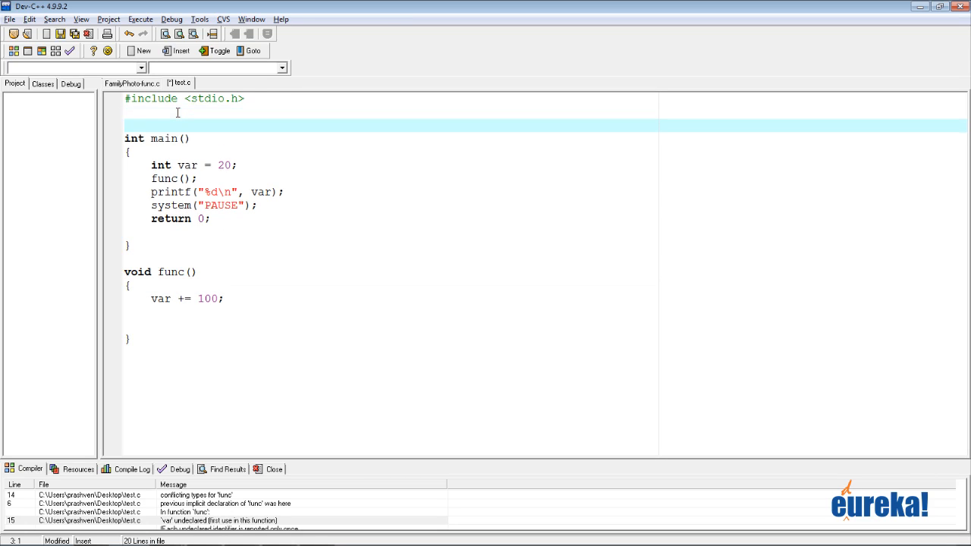
Add a void func(); prototype above main
{"action": "type", "text": "void"}
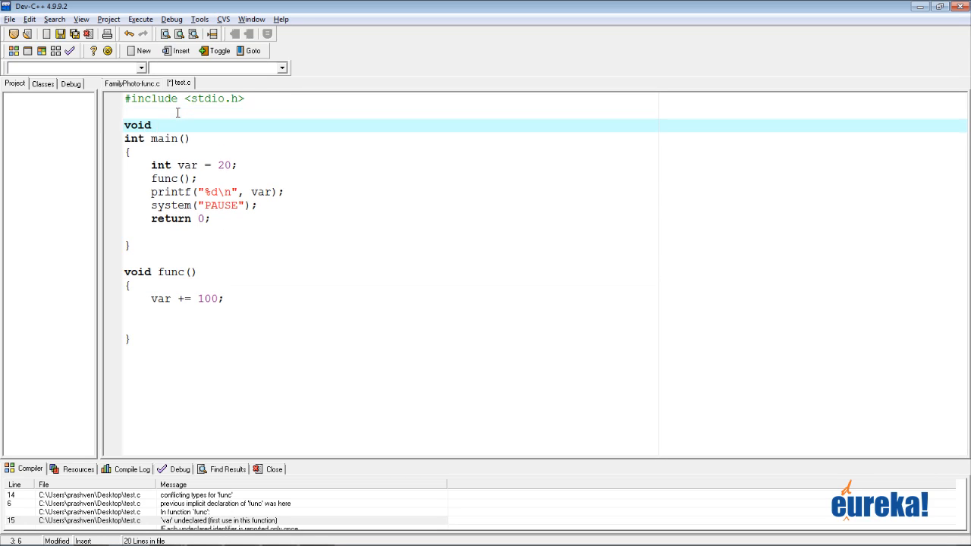
{"action": "type", "text": "func();"}
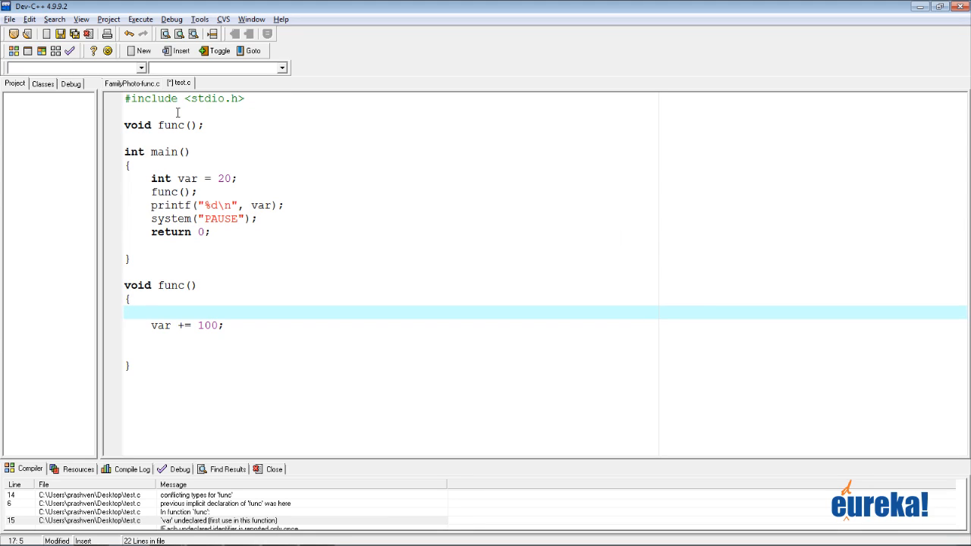
Declare a local int var = 0 inside func, correcting the itn typo to int
{"action": "type", "text": "itn"}
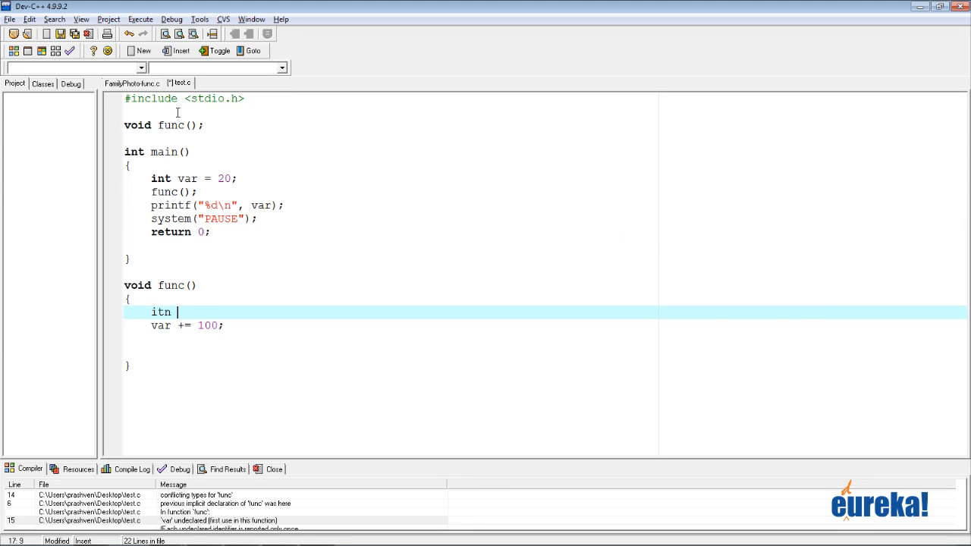
{"action": "type", "text": "var;"}
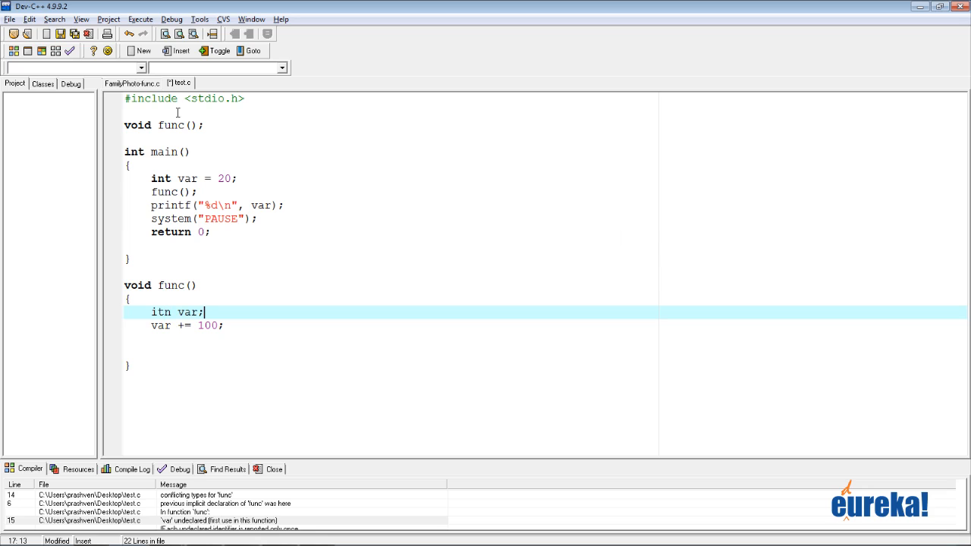
{"action": "key", "text": "Backspace"}
{"action": "type", "text": " ="}
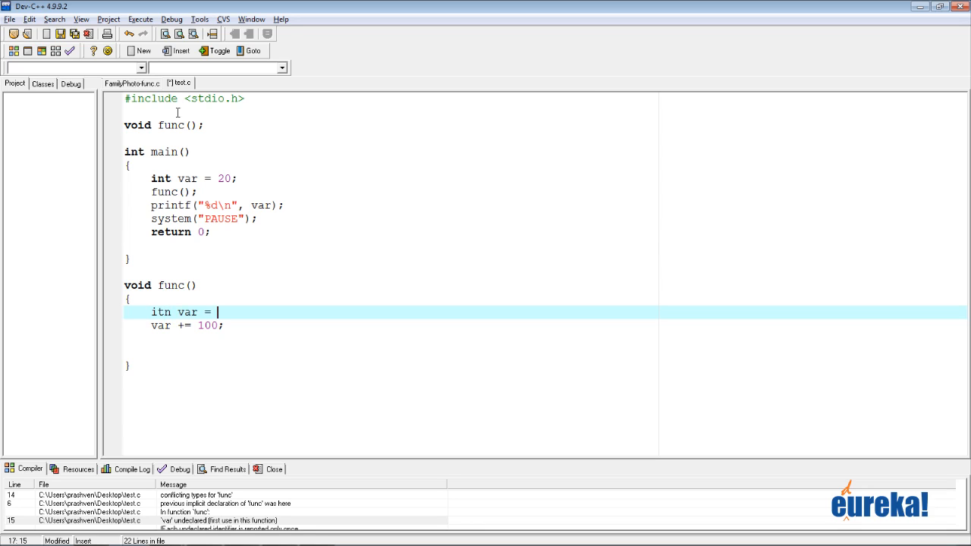
{"action": "type", "text": "0;"}
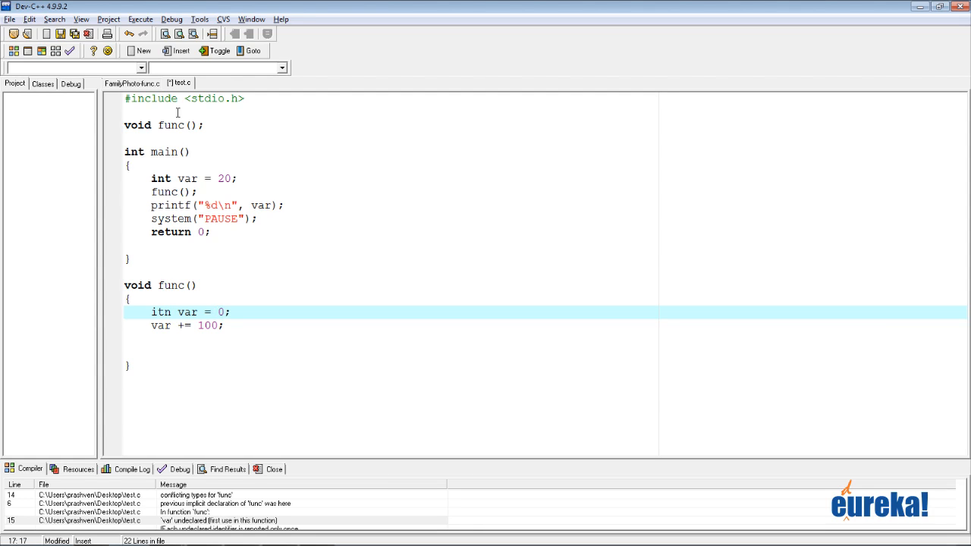
{"action": "left_click", "coordinate": [186, 326]}
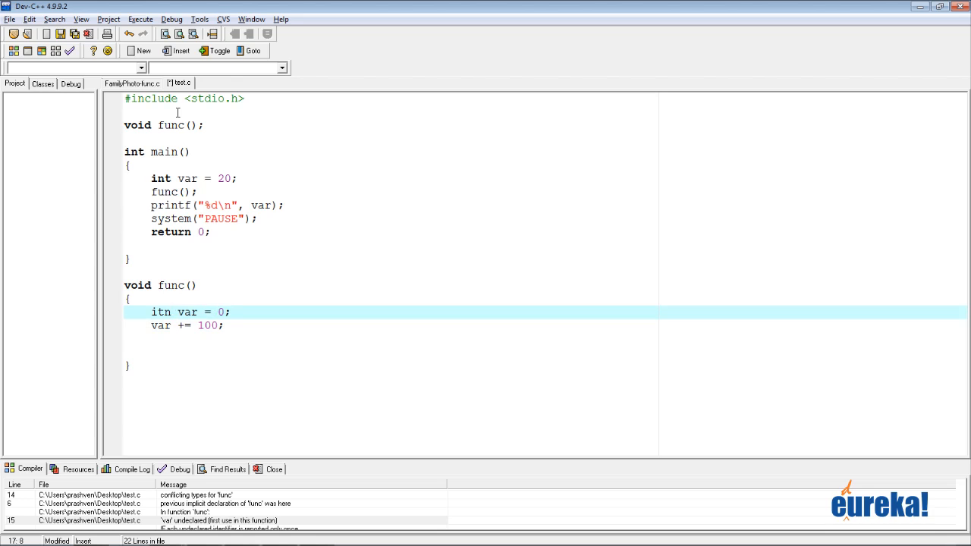
{"action": "type", "text": "int"}
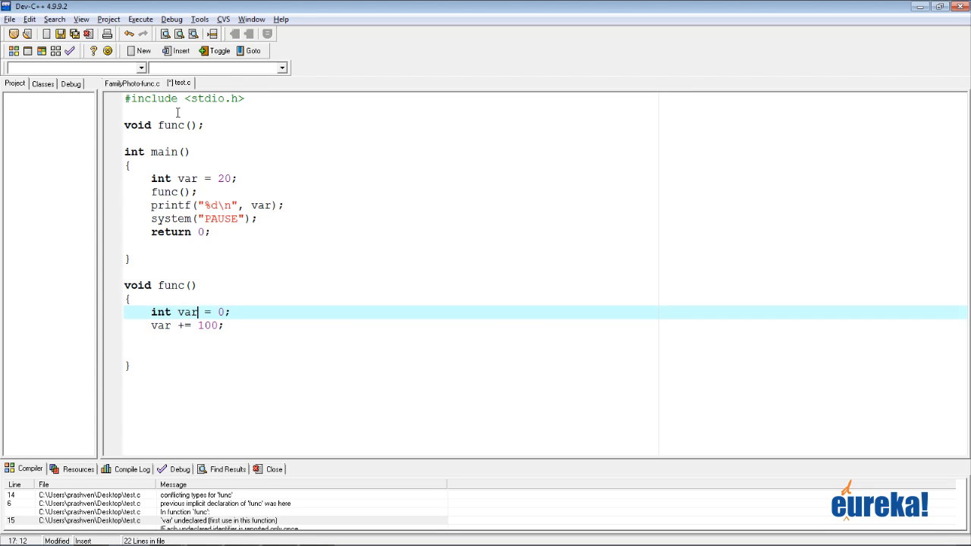
Review the var += 100 line, the end of main and the func definition
{"action": "left_click", "coordinate": [201, 325]}
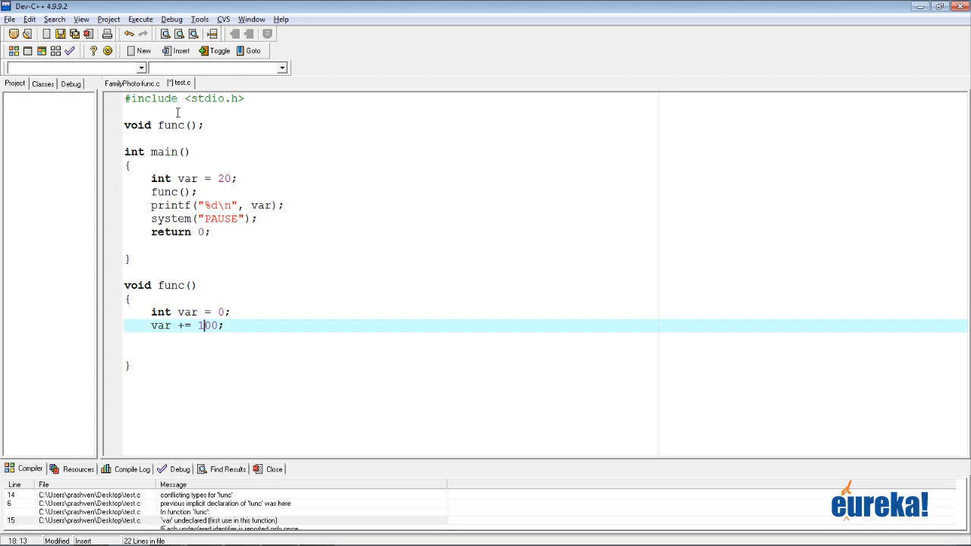
{"action": "left_click", "coordinate": [129, 258]}
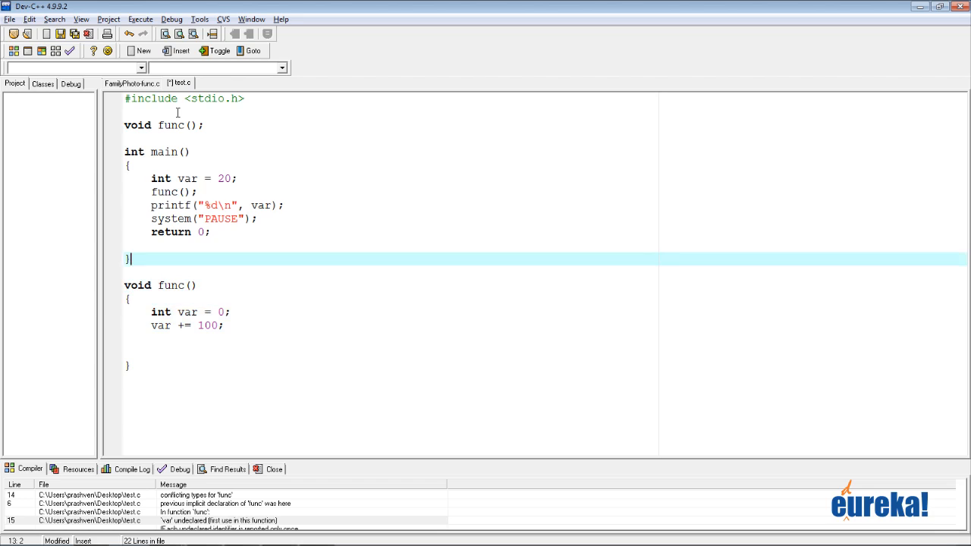
{"action": "left_click", "coordinate": [203, 178]}
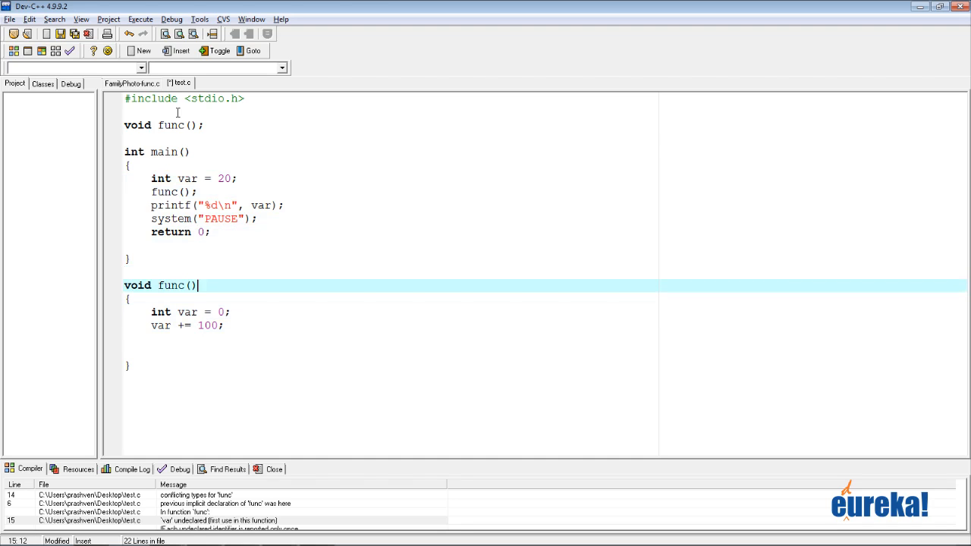
{"action": "left_click", "coordinate": [199, 206]}
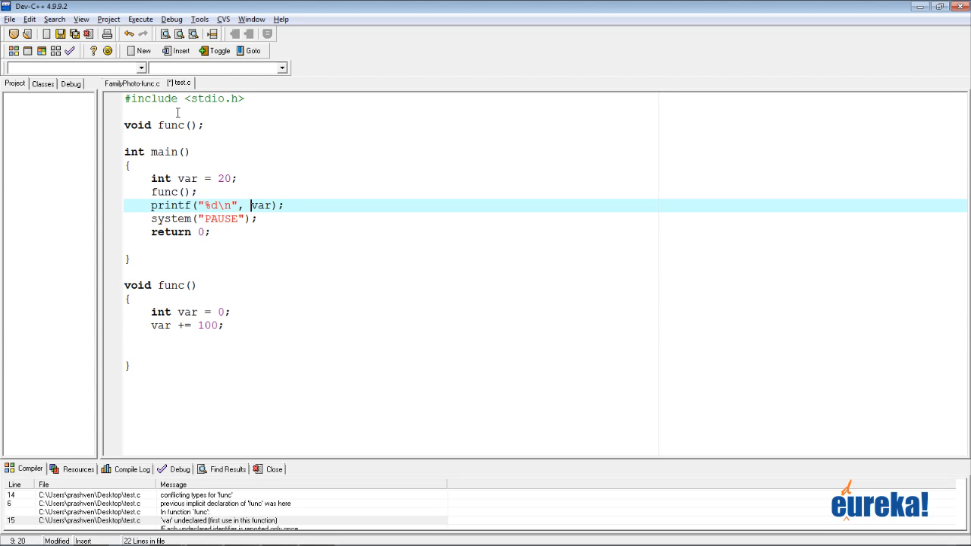
{"action": "left_click", "coordinate": [225, 179]}
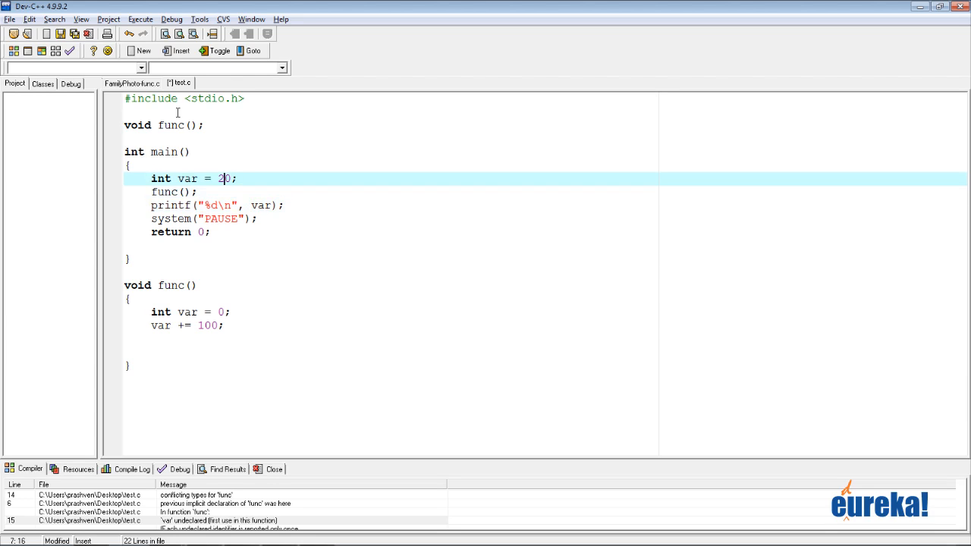
{"action": "double_click", "coordinate": [186, 179]}
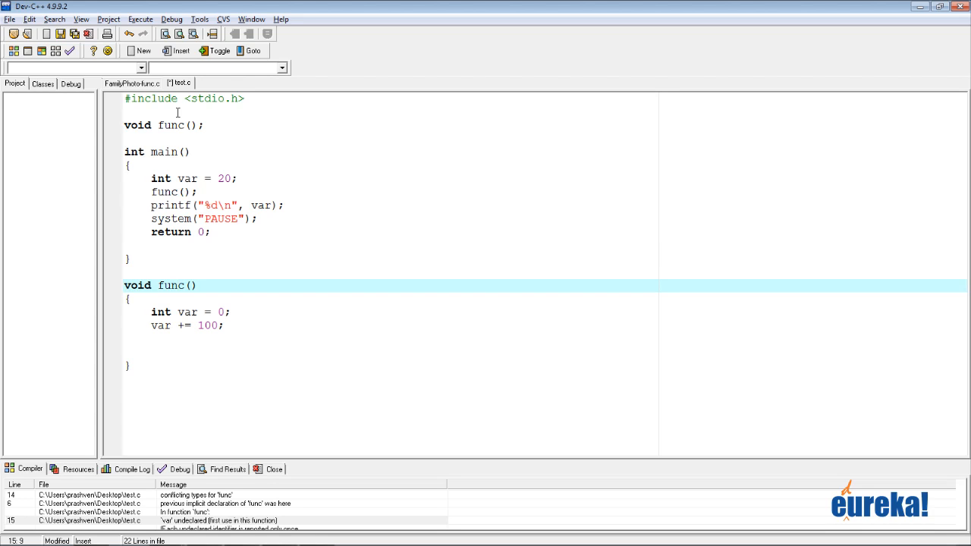
{"action": "left_click", "coordinate": [190, 312]}
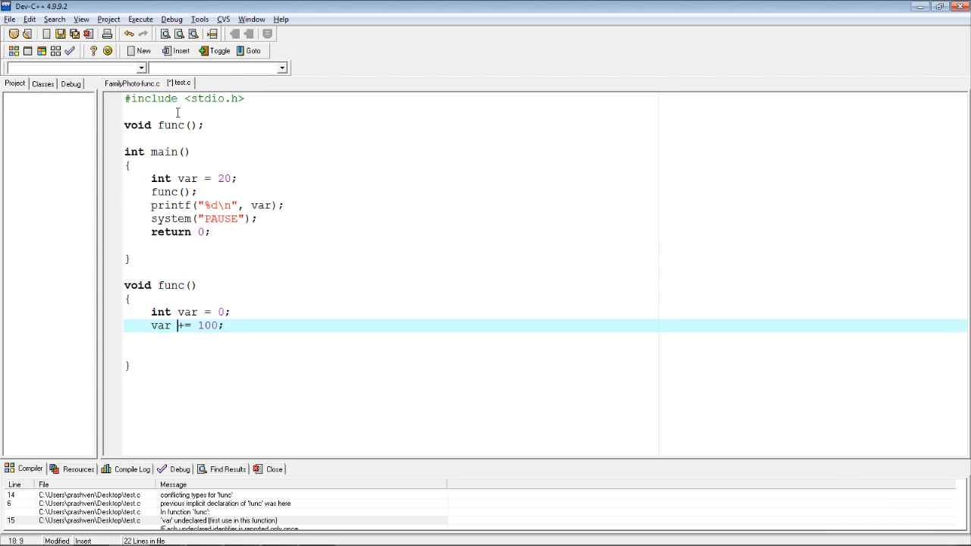
Save test.c so no unsaved changes or compiler errors remain
{"action": "left_click", "coordinate": [141, 19]}
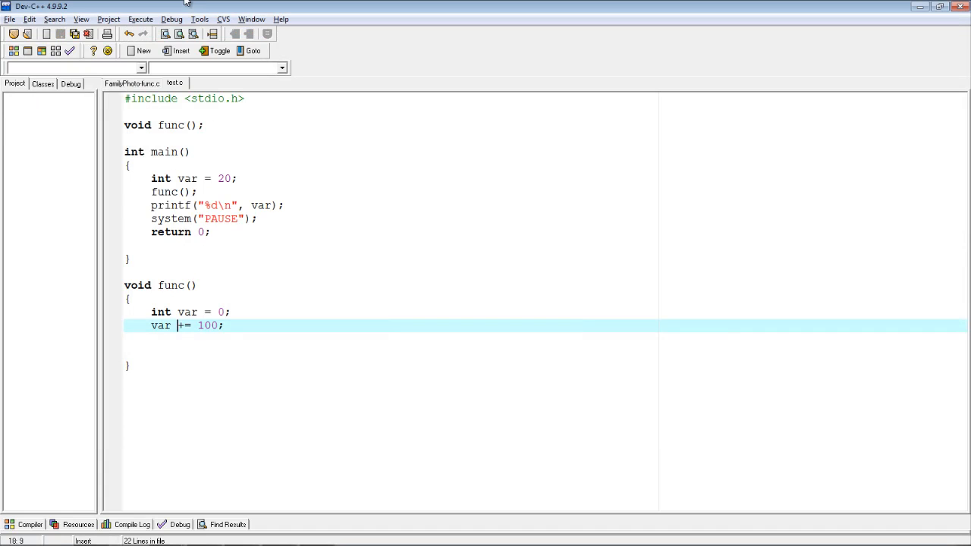
Run the program via Execute > Run while main and func still have separate local vars
{"action": "left_click", "coordinate": [140, 19]}
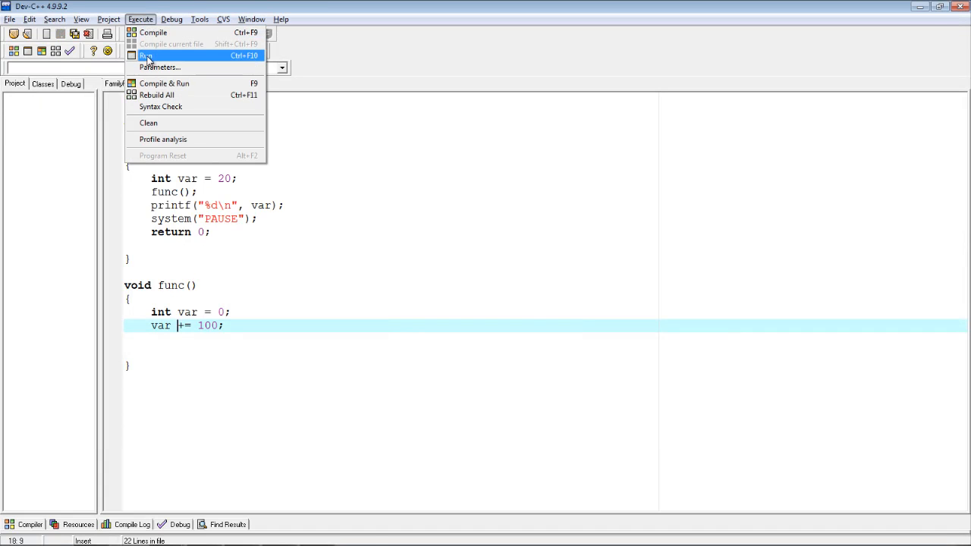
{"action": "left_click", "coordinate": [146, 55]}
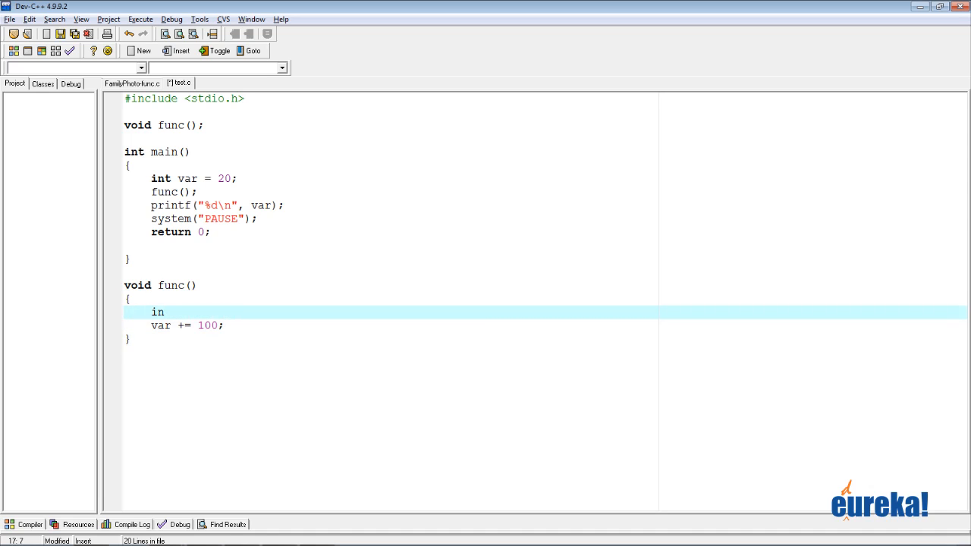
Delete func's local var declaration and move to main's int var = 20; line
{"action": "key", "text": "BackSpace"}
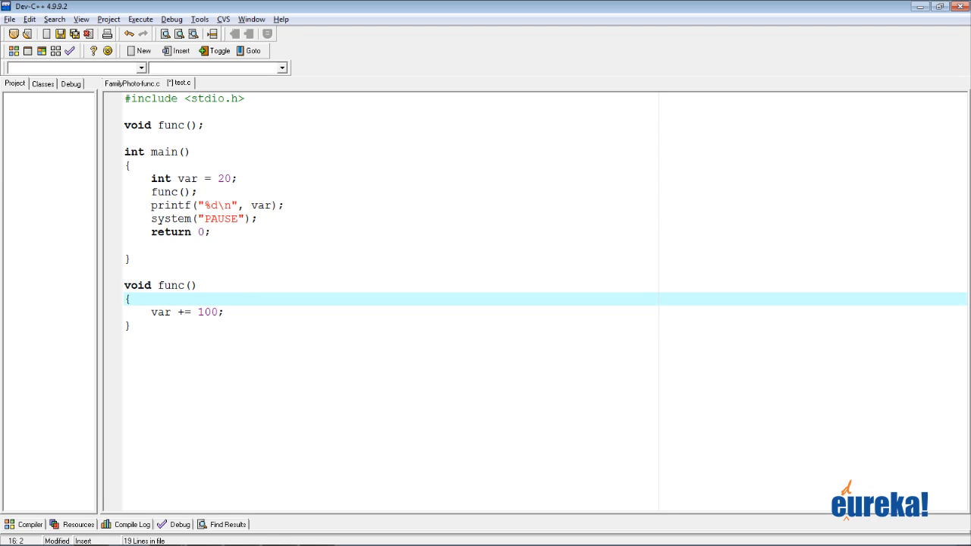
{"action": "left_click", "coordinate": [220, 206]}
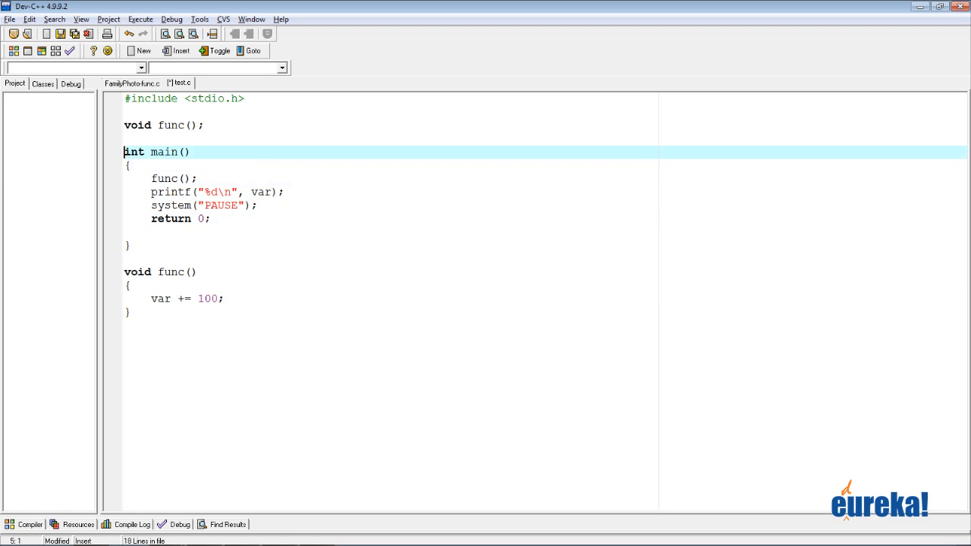
Declare a global int var = 20 below the func prototype, above main
{"action": "type", "text": "int v"}
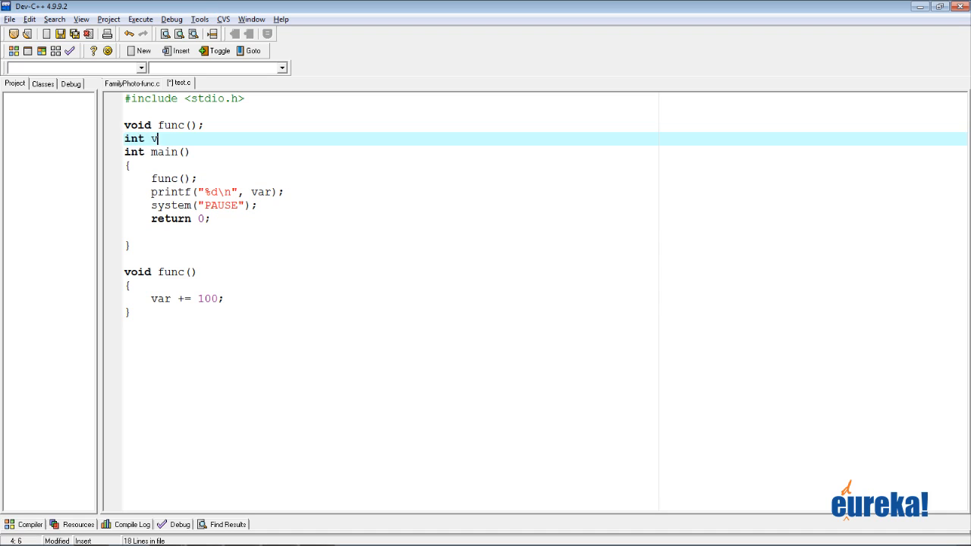
{"action": "type", "text": "ar"}
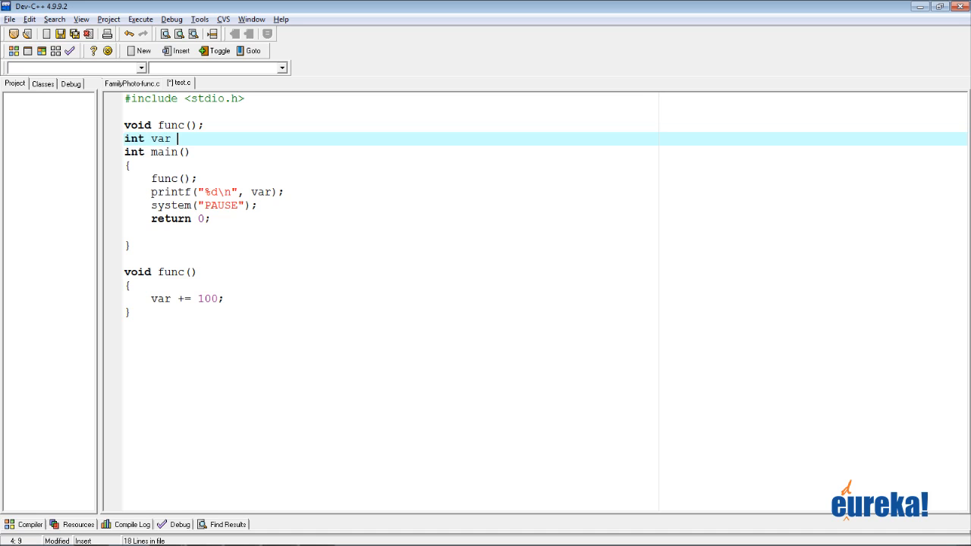
{"action": "type", "text": "= 20"}
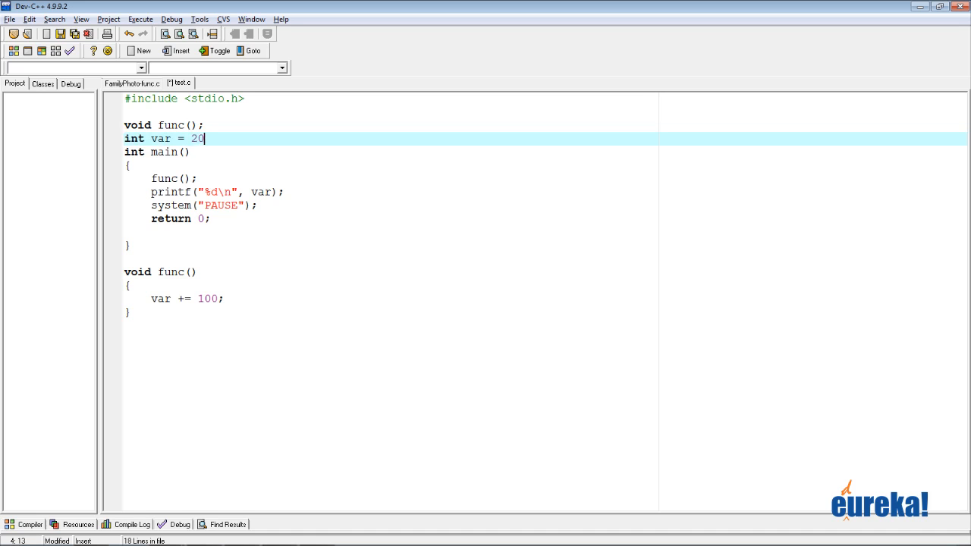
{"action": "key", "text": "Return"}
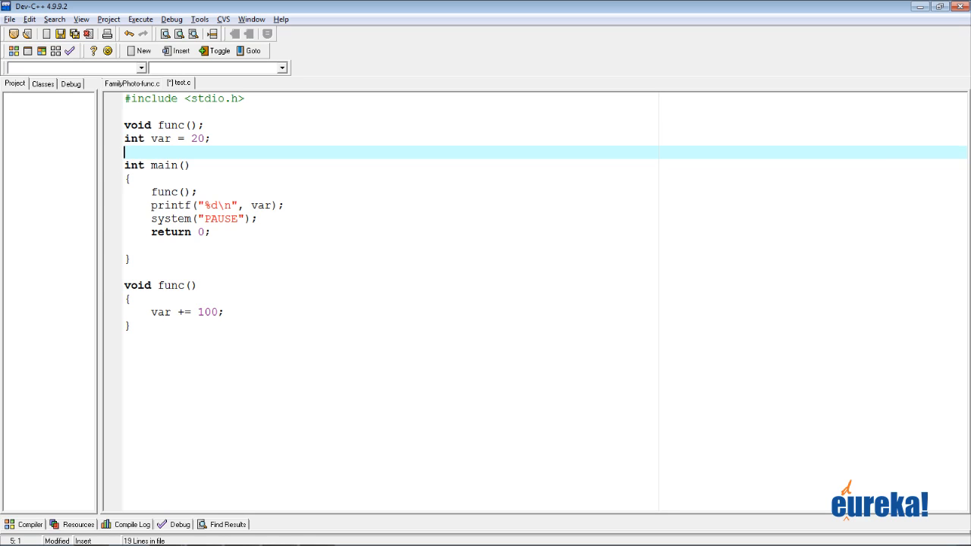
{"action": "left_click", "coordinate": [133, 138]}
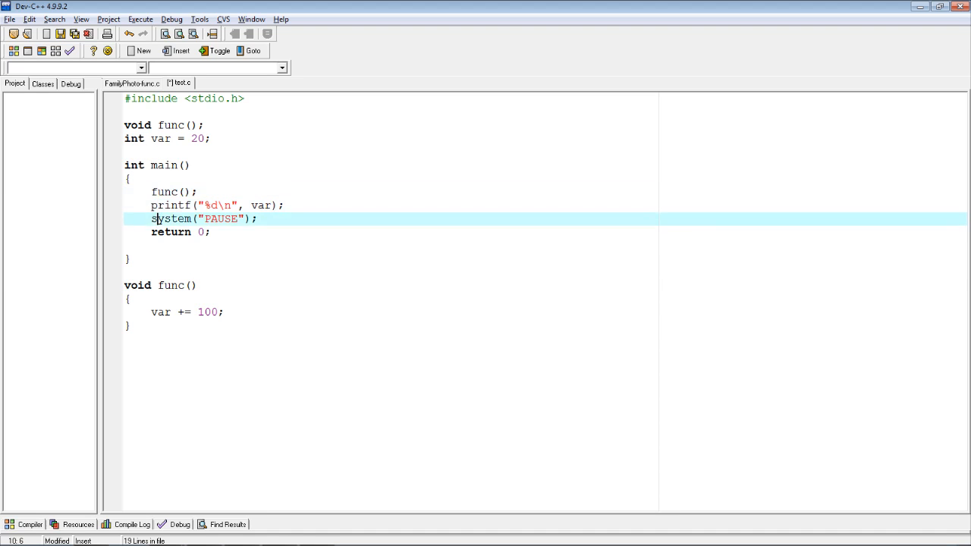
Walk through func's definition, its call in main and the var += 100 line before running to print 120
{"action": "left_click", "coordinate": [171, 285]}
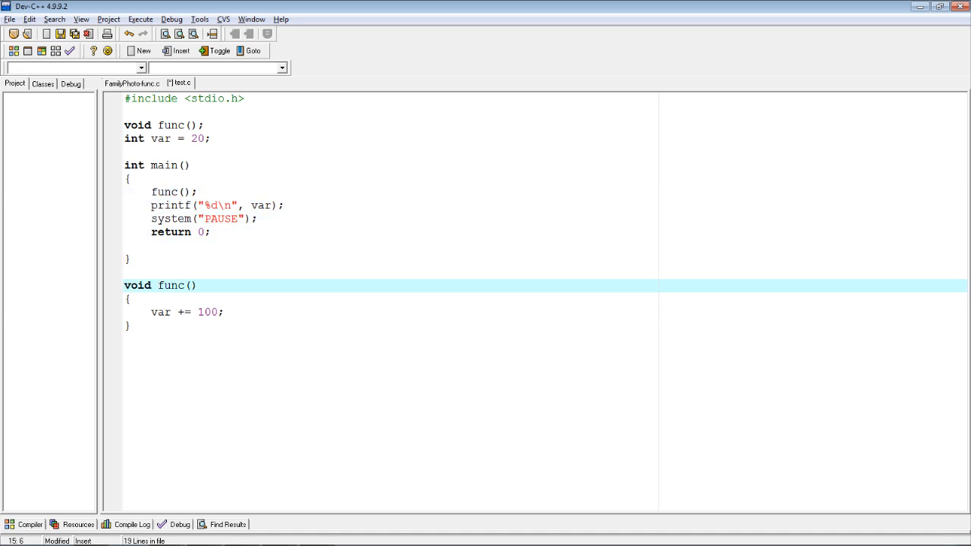
{"action": "left_click", "coordinate": [154, 232]}
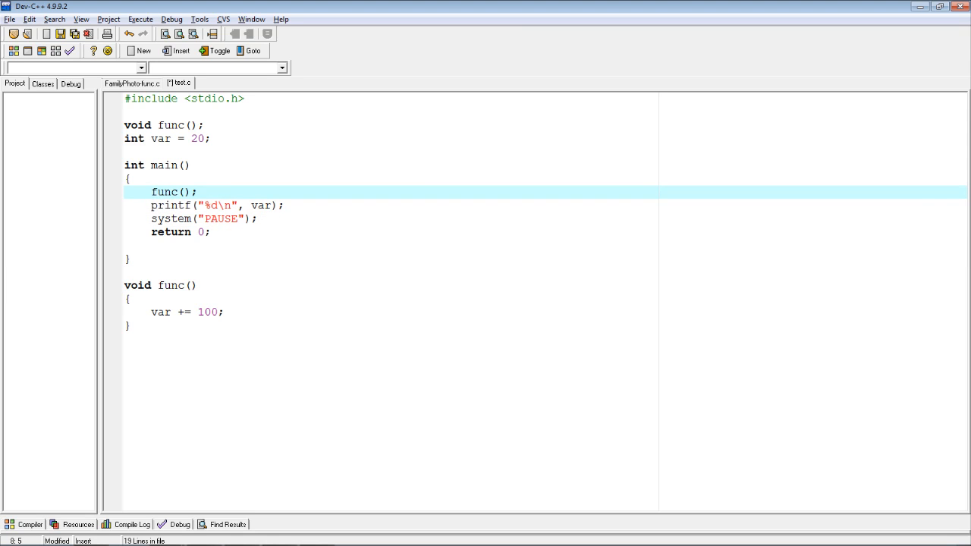
{"action": "left_click", "coordinate": [152, 285]}
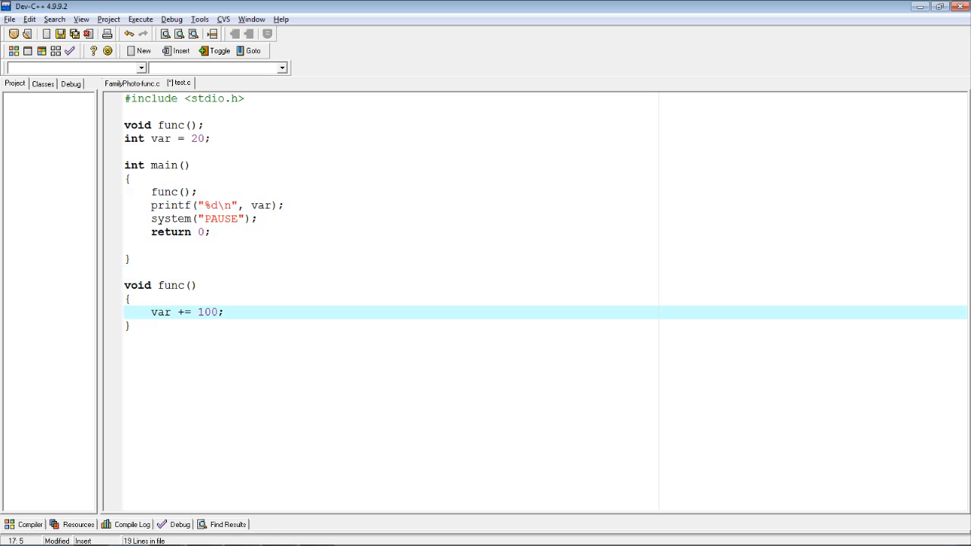
{"action": "left_click", "coordinate": [150, 311]}
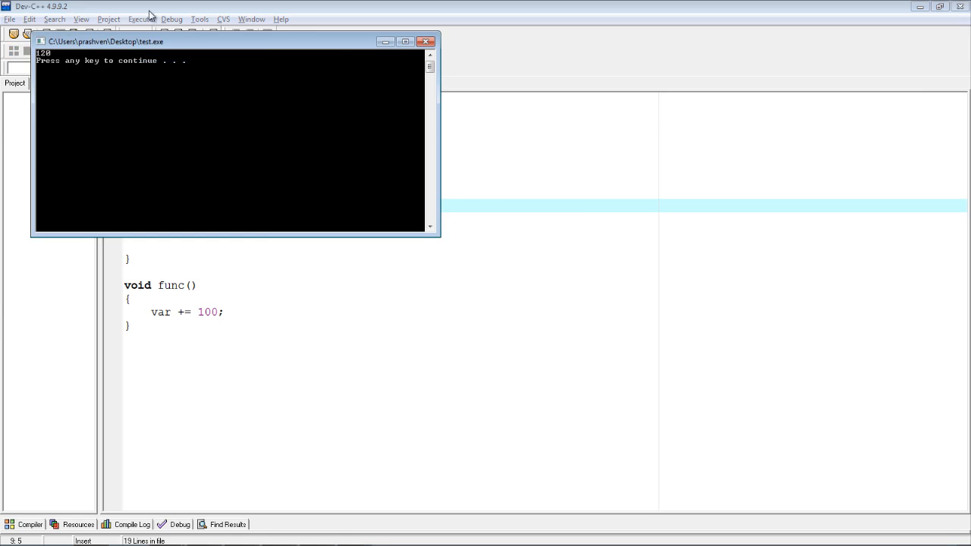
{"action": "mouse_move", "coordinate": [492, 251]}
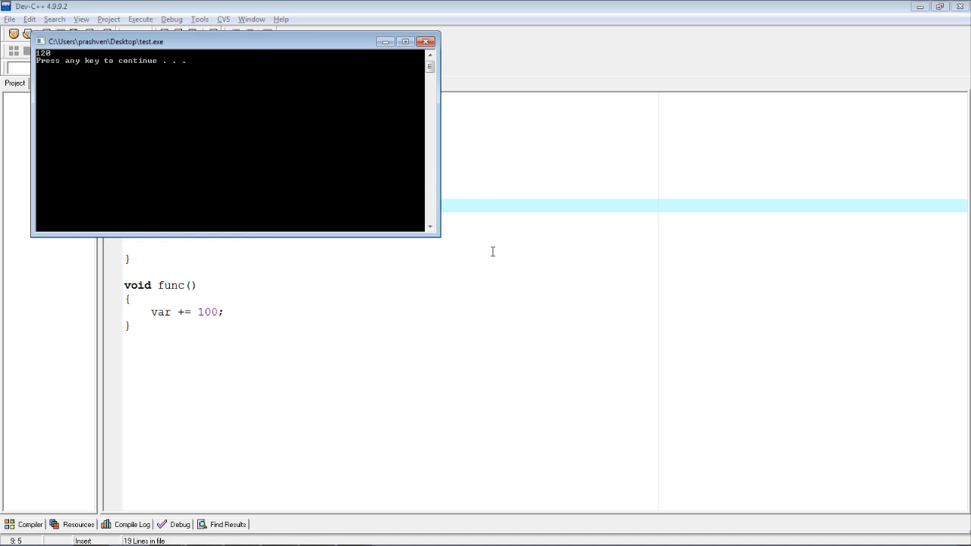